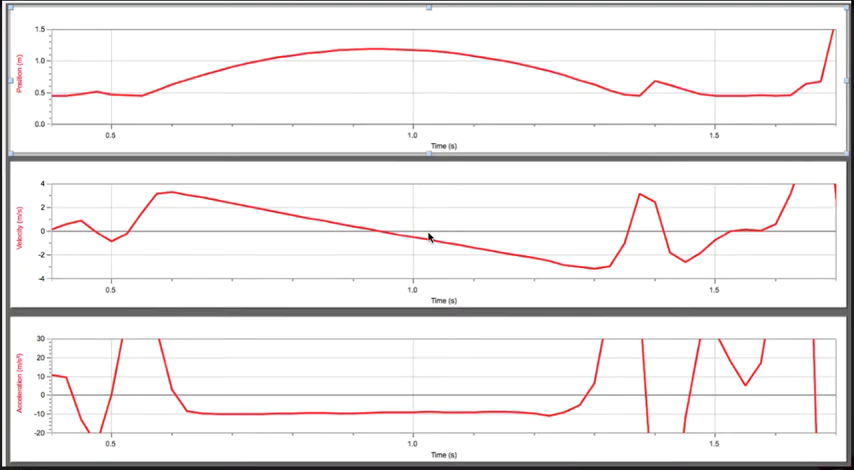
mouse_move(118, 148)
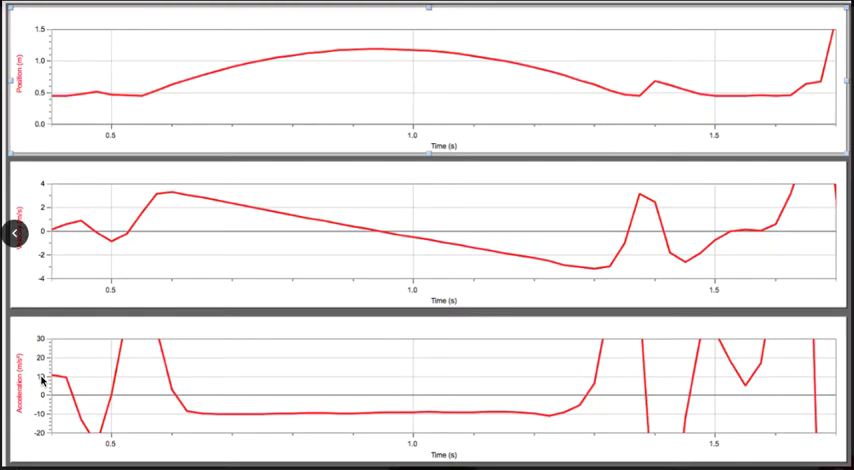
mouse_move(196, 112)
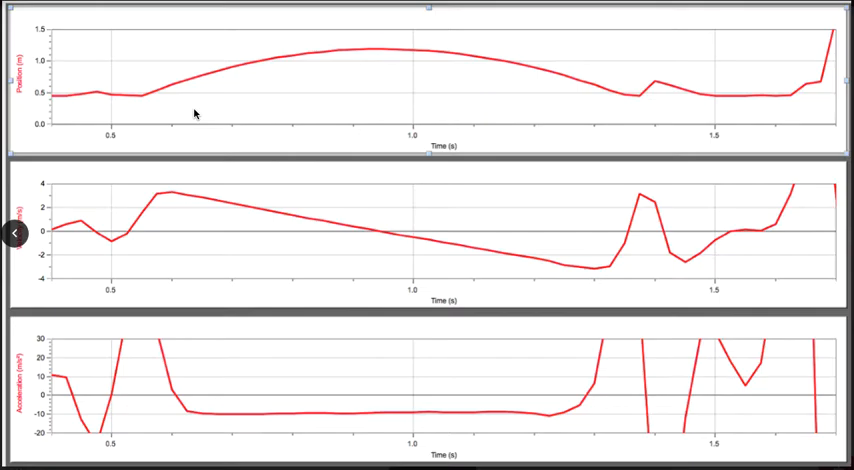
mouse_move(142, 100)
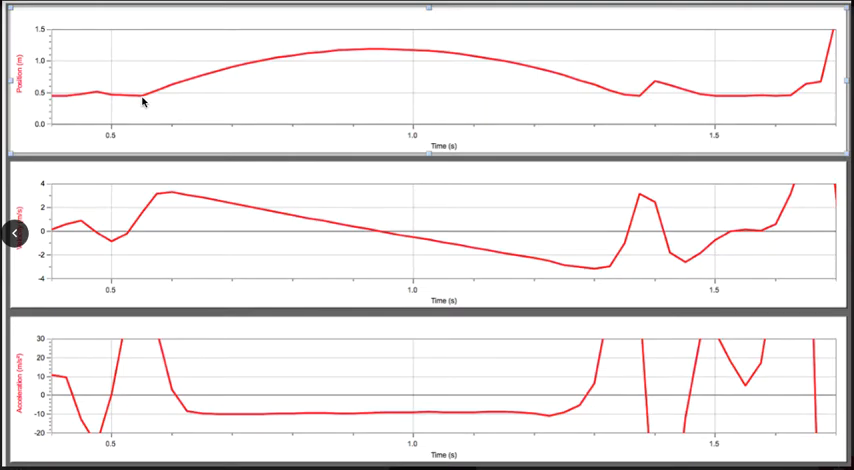
mouse_move(172, 84)
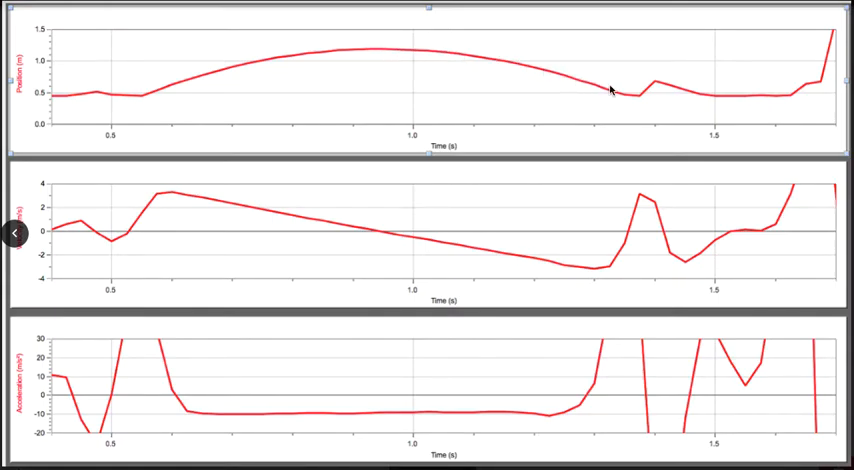
mouse_move(332, 178)
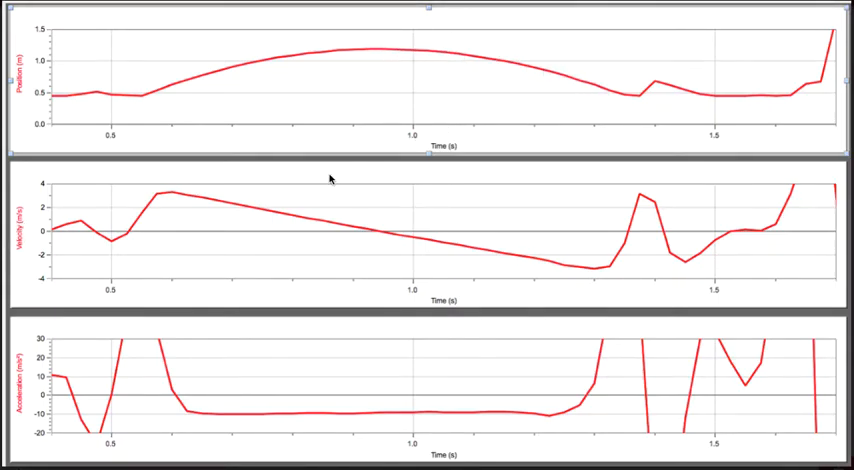
mouse_move(180, 198)
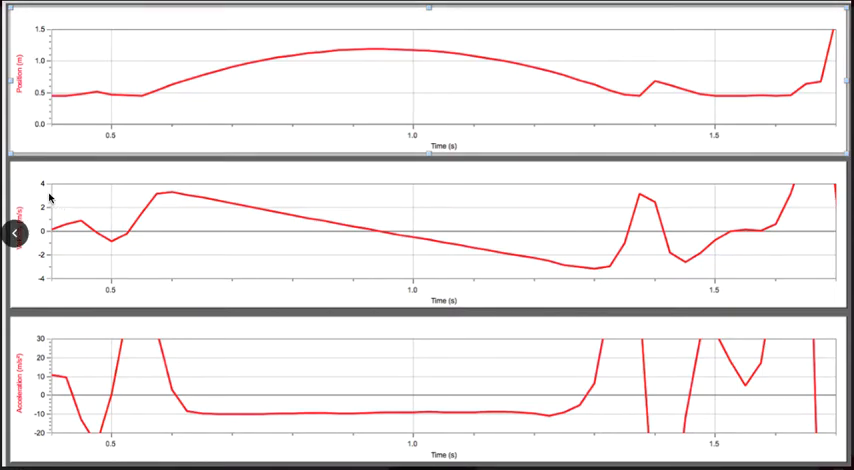
mouse_move(132, 210)
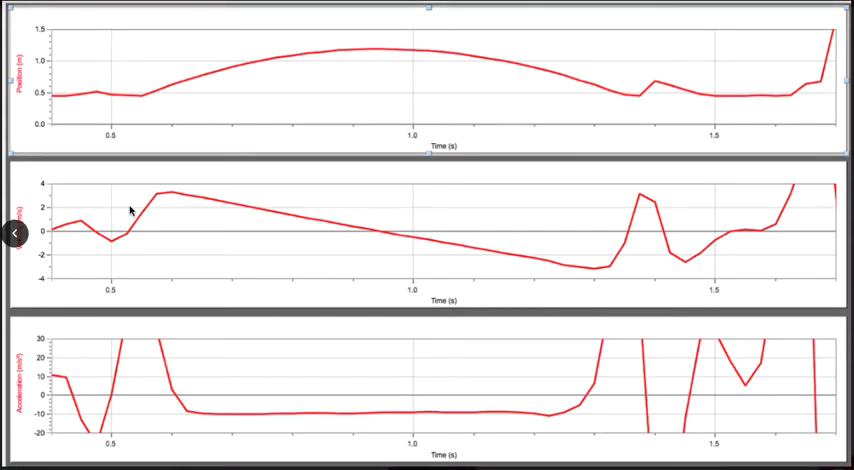
mouse_move(200, 204)
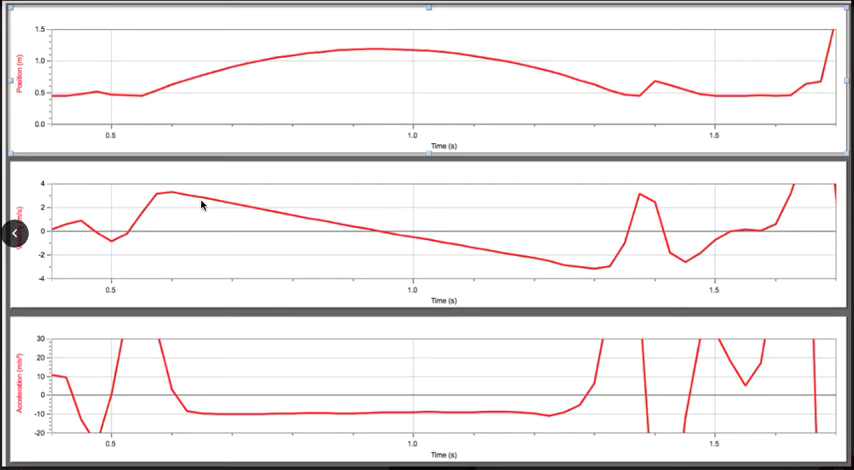
mouse_move(238, 212)
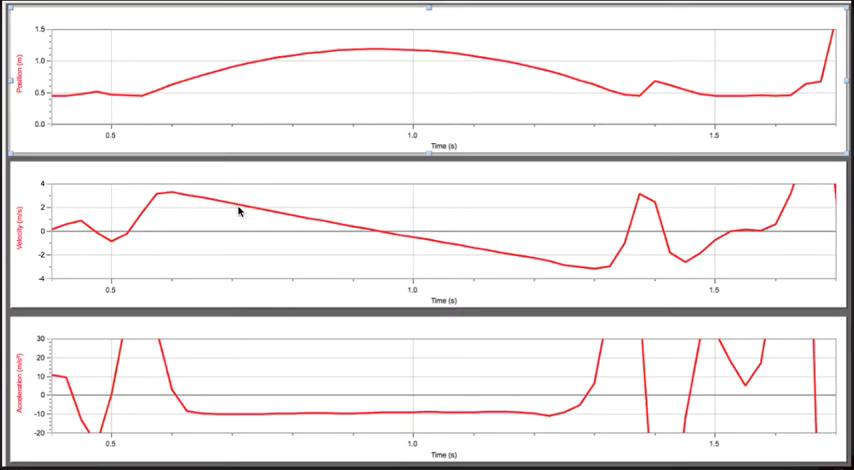
mouse_move(264, 216)
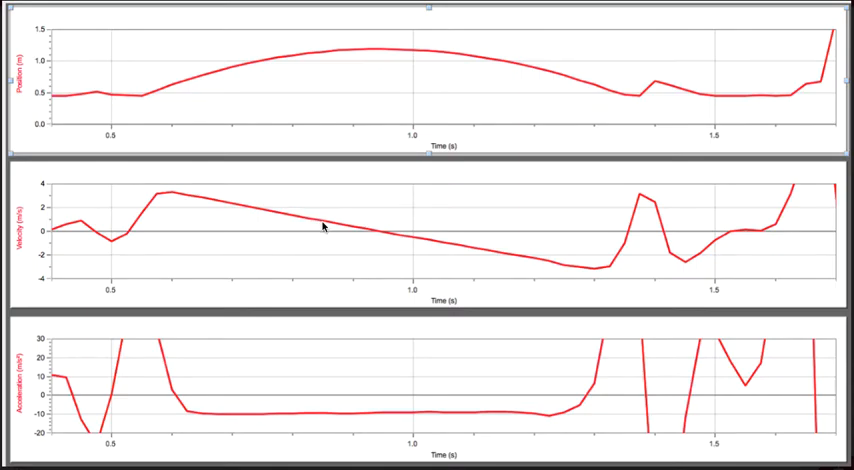
mouse_move(342, 230)
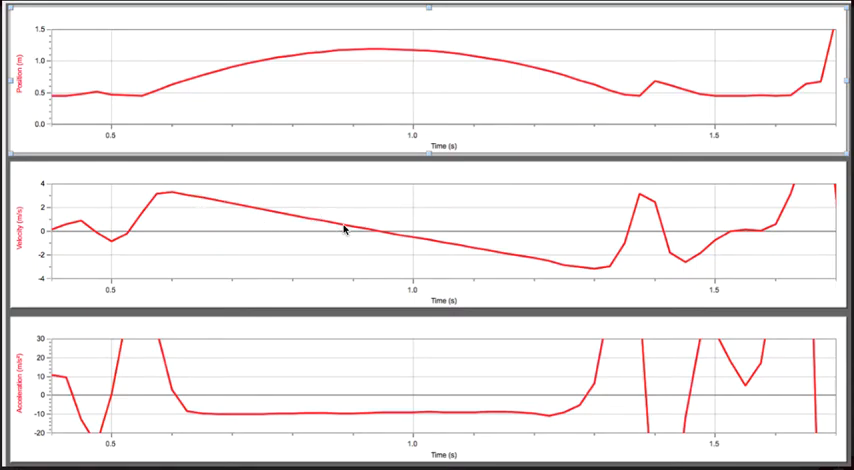
mouse_move(378, 238)
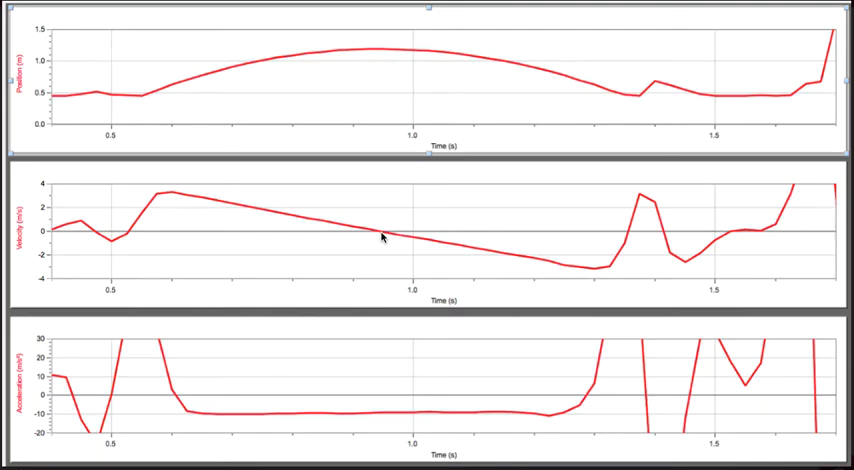
mouse_move(546, 268)
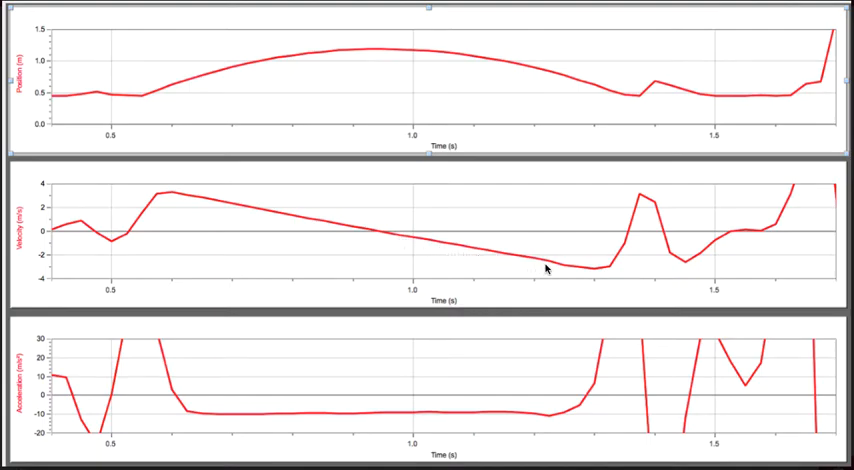
mouse_move(394, 244)
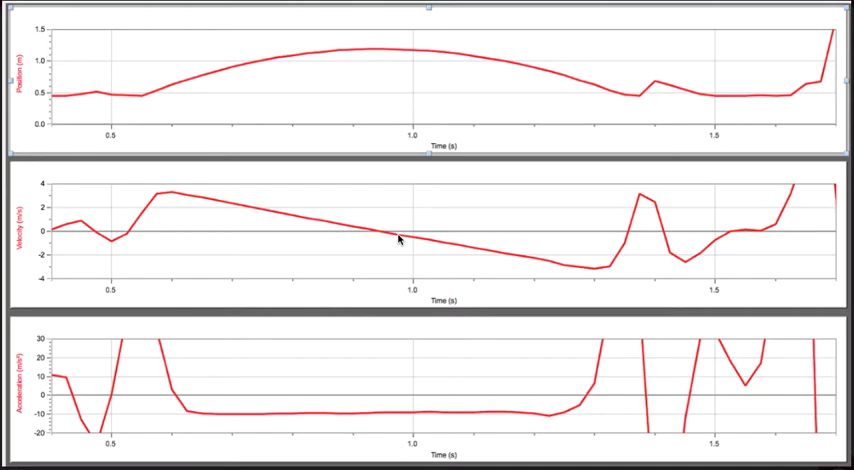
mouse_move(454, 252)
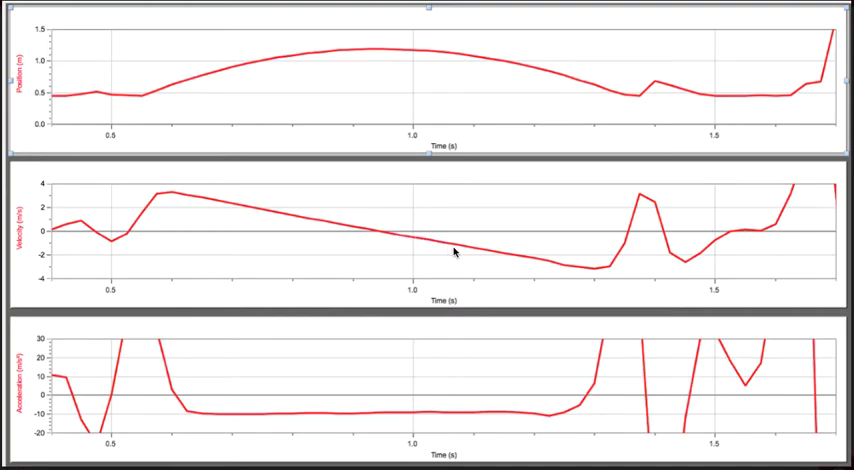
mouse_move(596, 272)
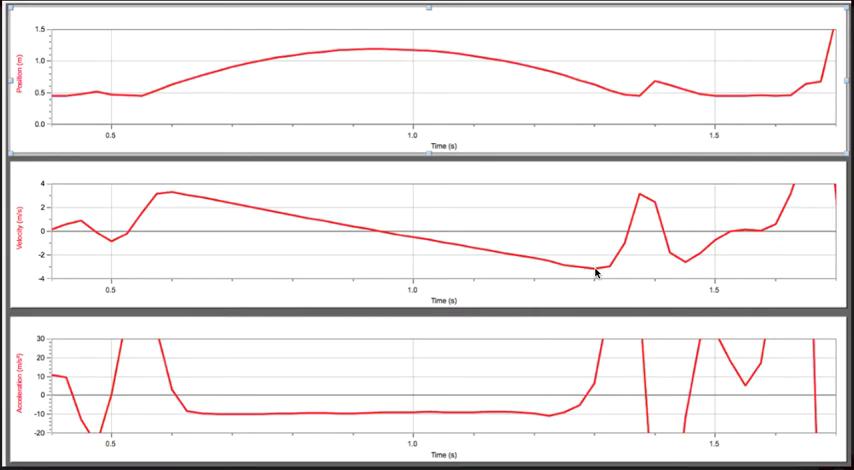
mouse_move(586, 276)
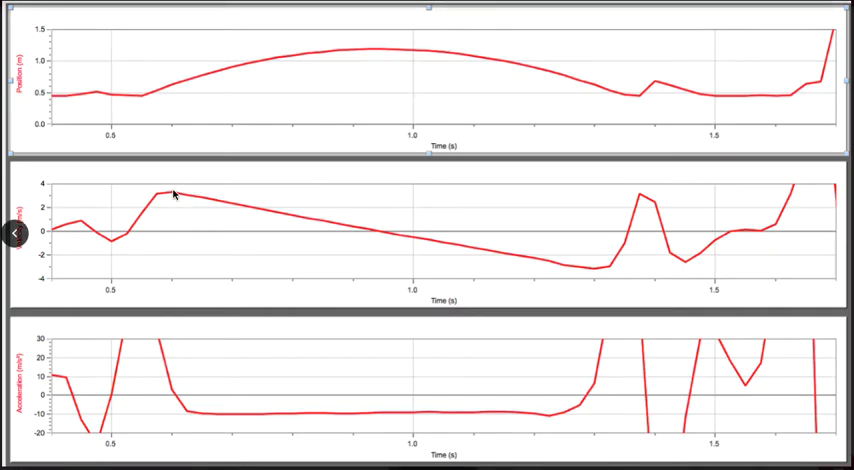
mouse_move(266, 340)
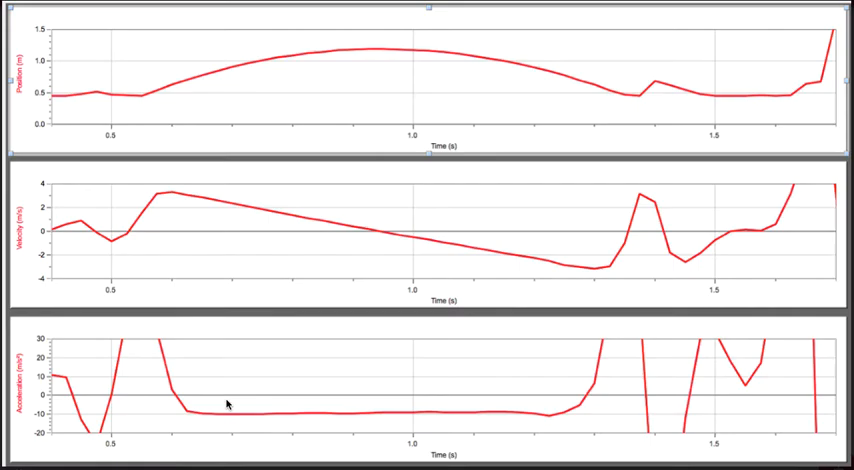
mouse_move(272, 414)
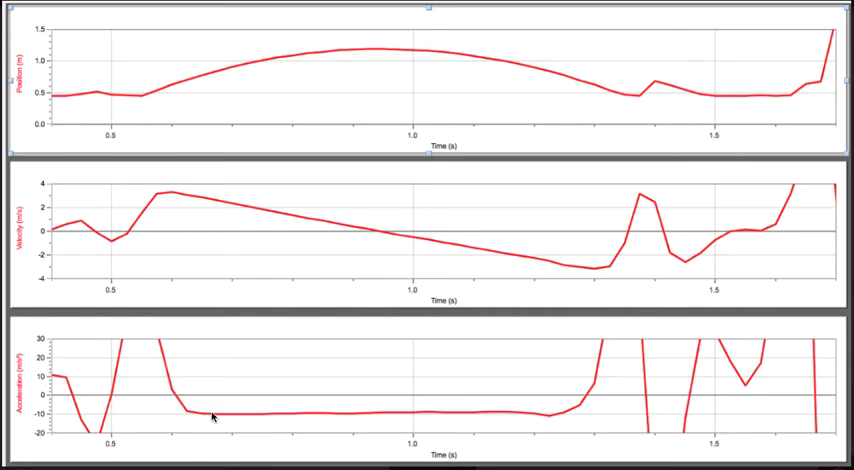
mouse_move(510, 416)
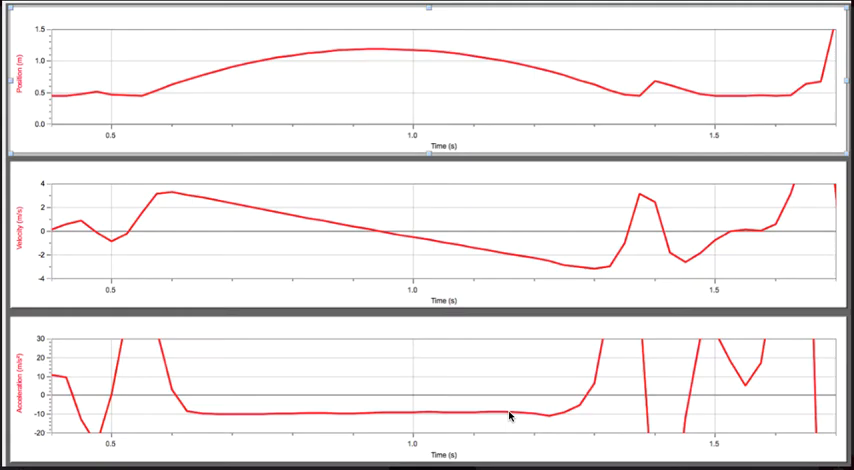
mouse_move(210, 114)
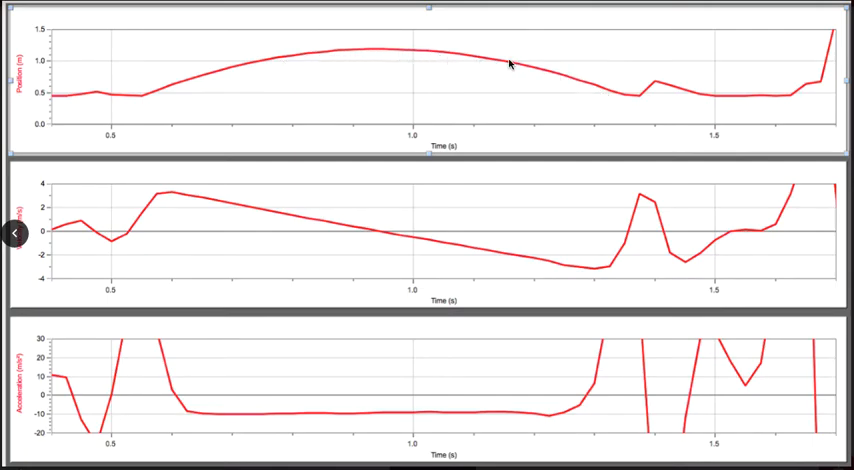
mouse_move(170, 84)
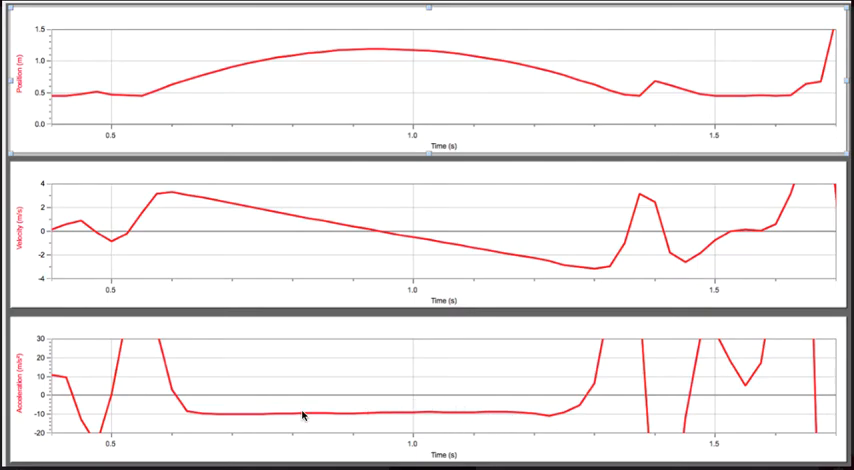
mouse_move(212, 410)
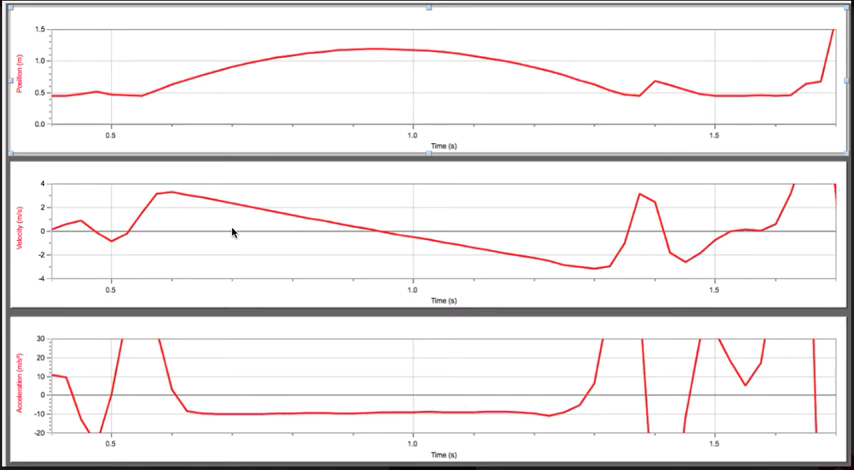
mouse_move(228, 364)
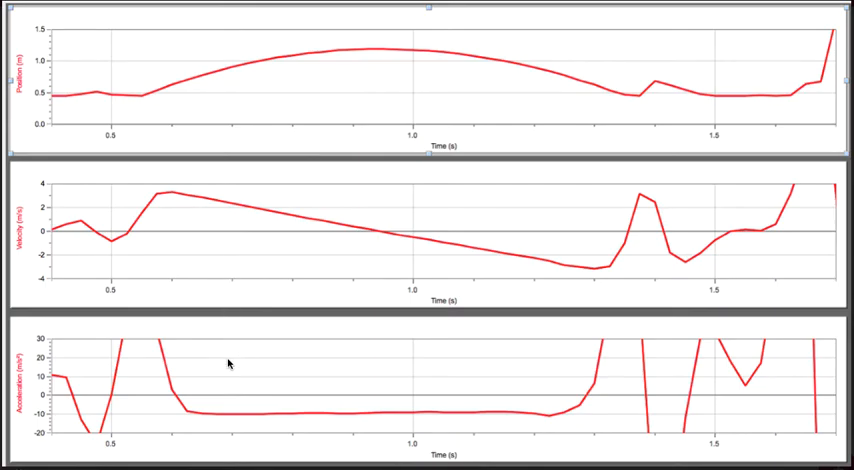
mouse_move(176, 196)
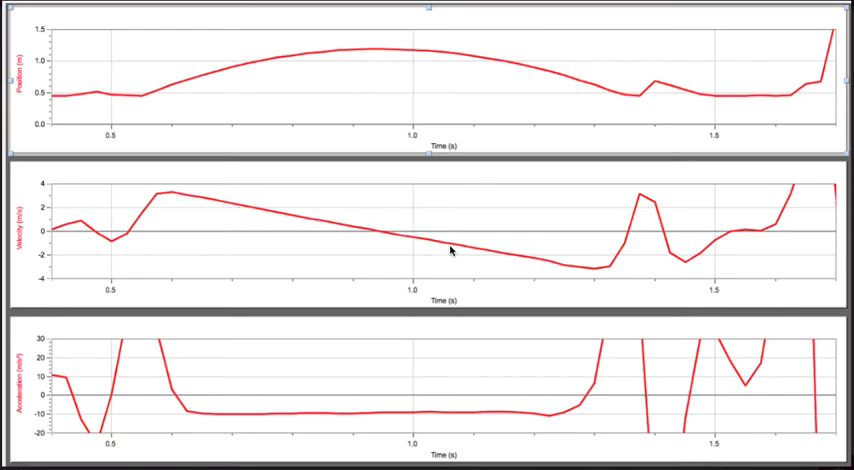
mouse_move(552, 264)
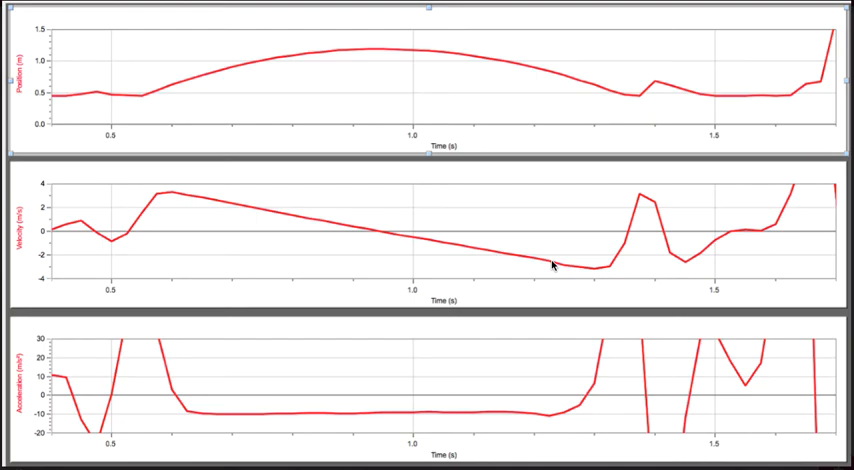
mouse_move(238, 206)
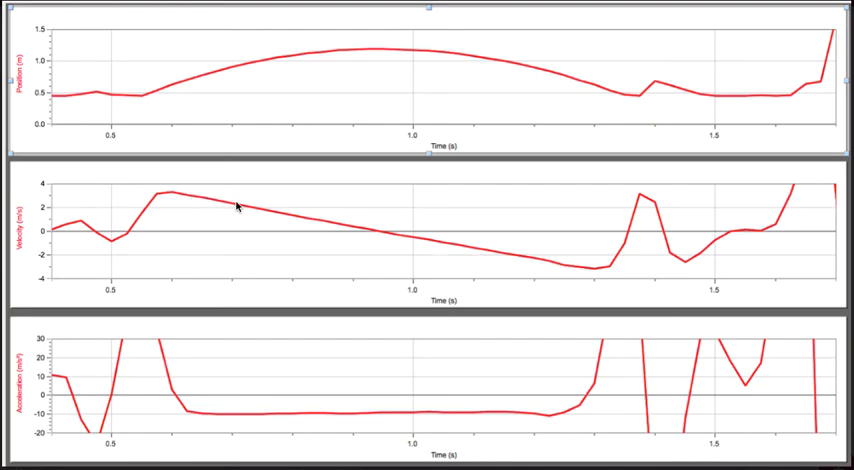
mouse_move(384, 232)
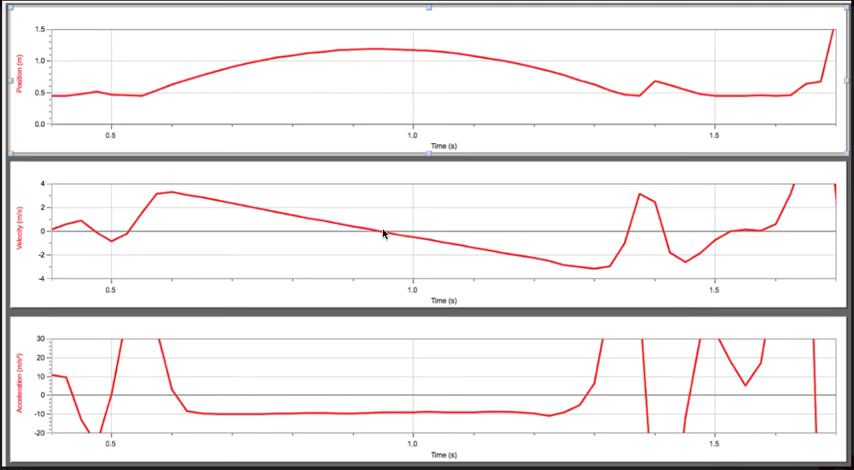
mouse_move(200, 426)
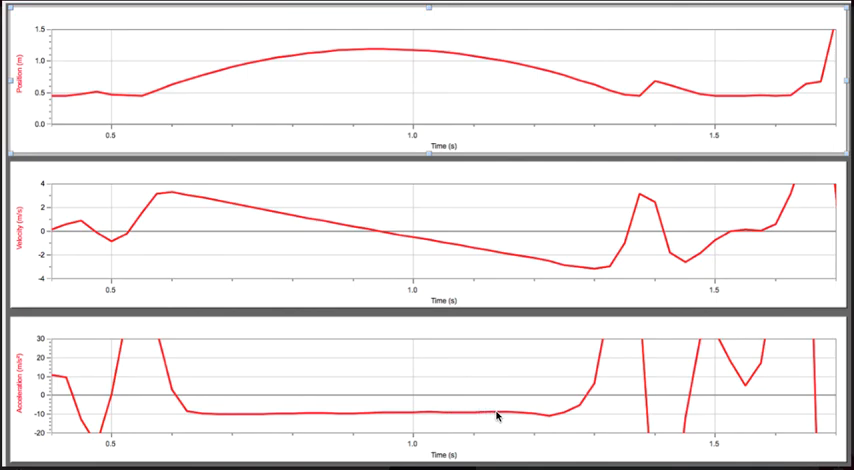
mouse_move(504, 210)
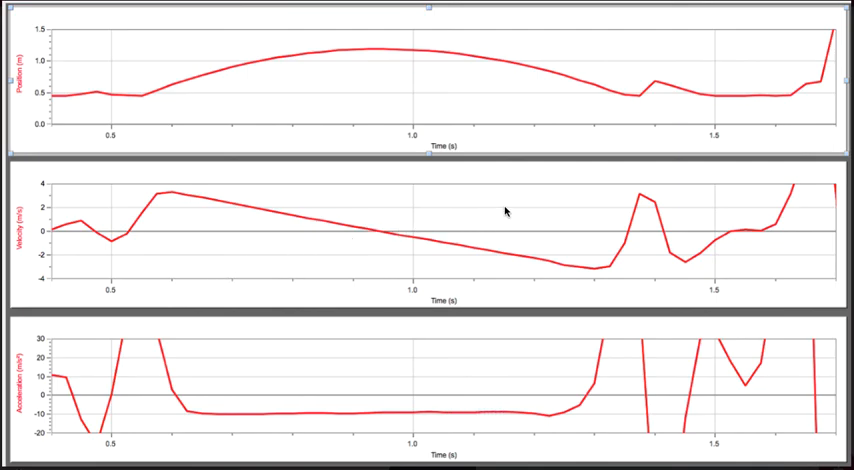